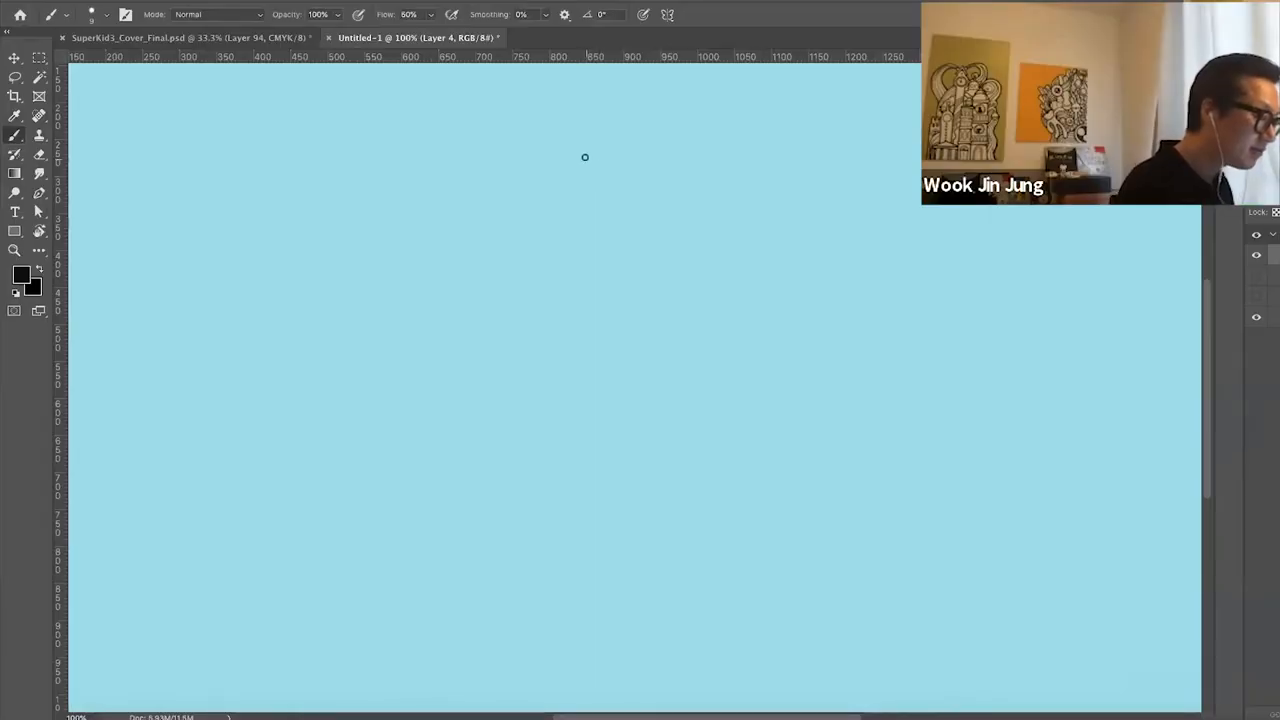
Outline the cat's head in black with two pointed ears
drag(585, 157, 560, 178)
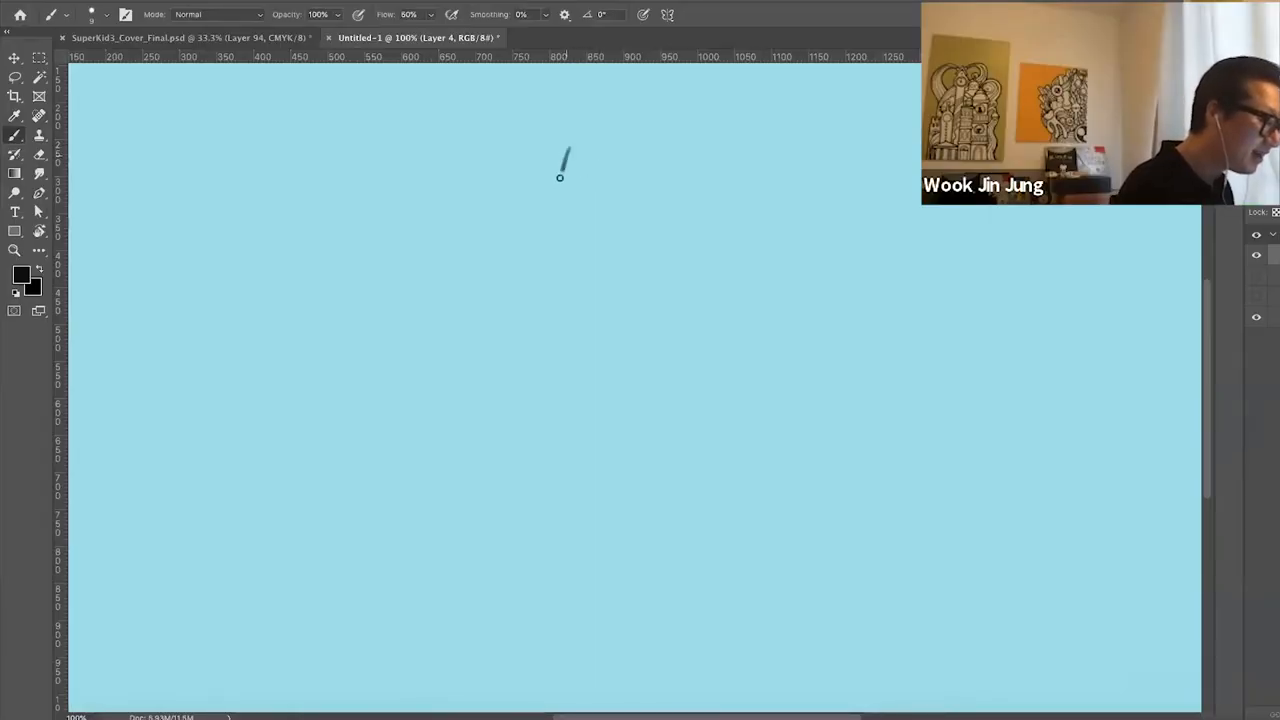
drag(562, 155, 691, 228)
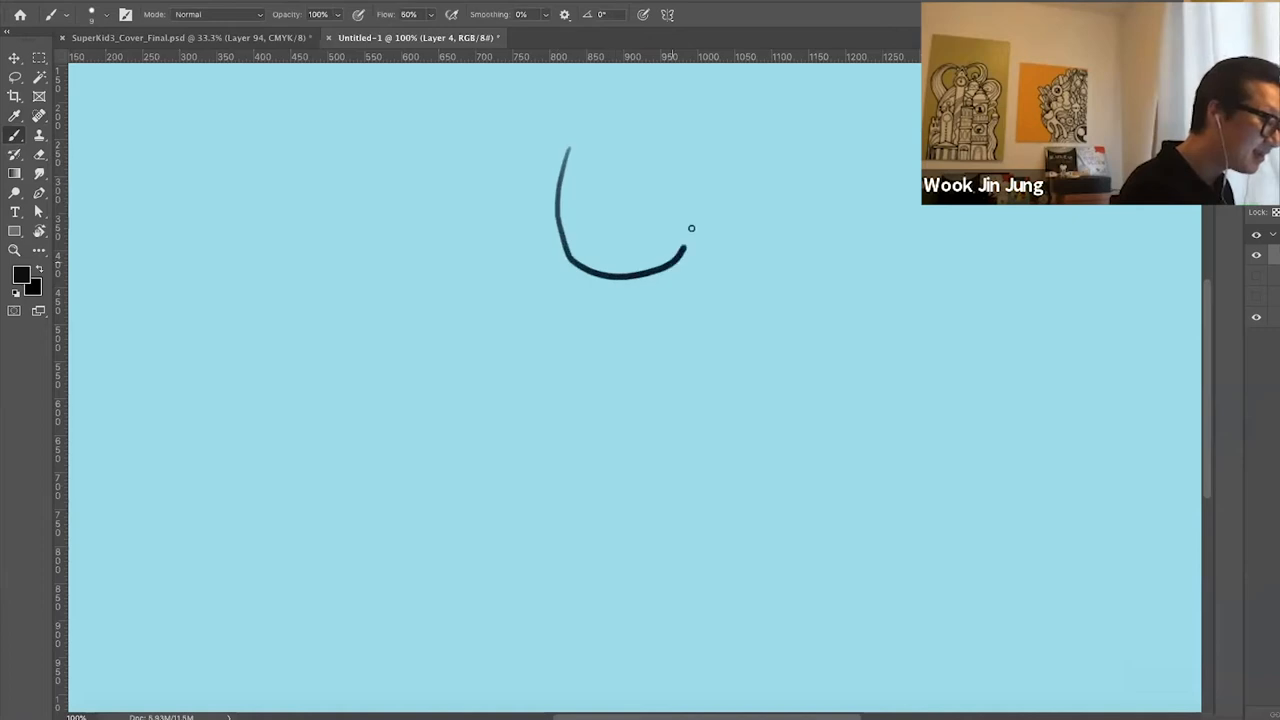
drag(685, 250, 708, 145)
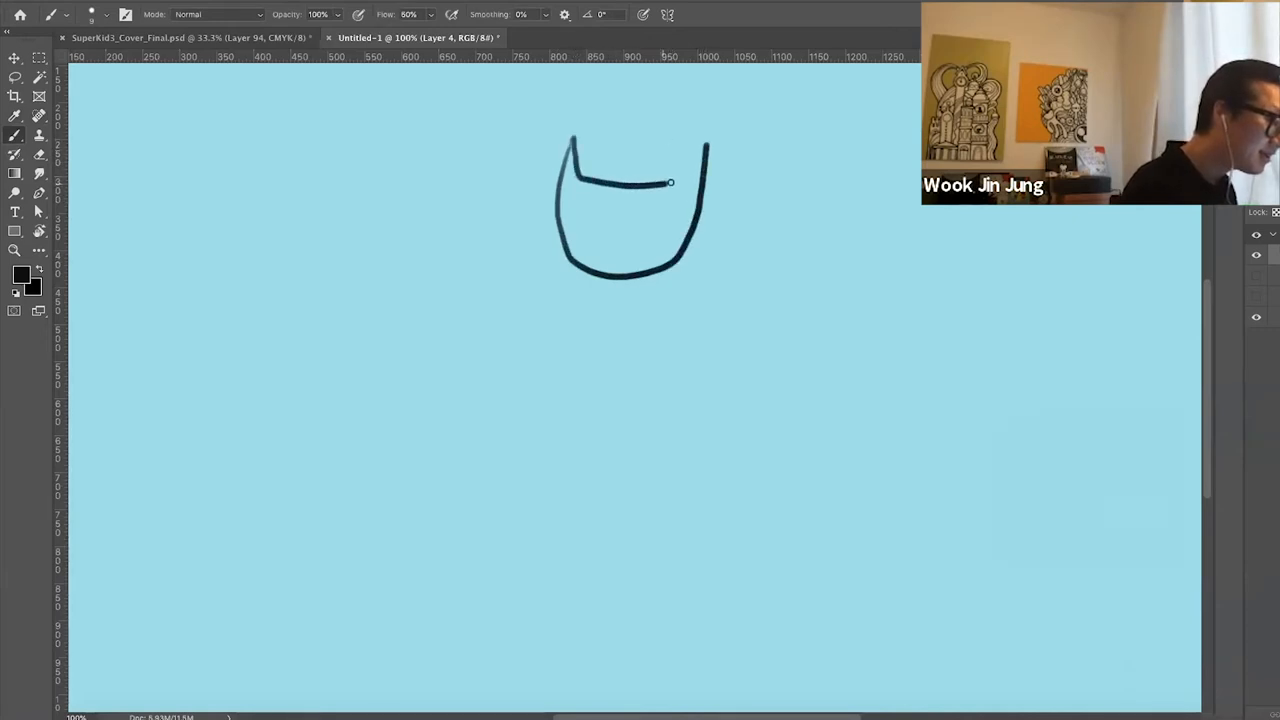
drag(670, 182, 565, 160)
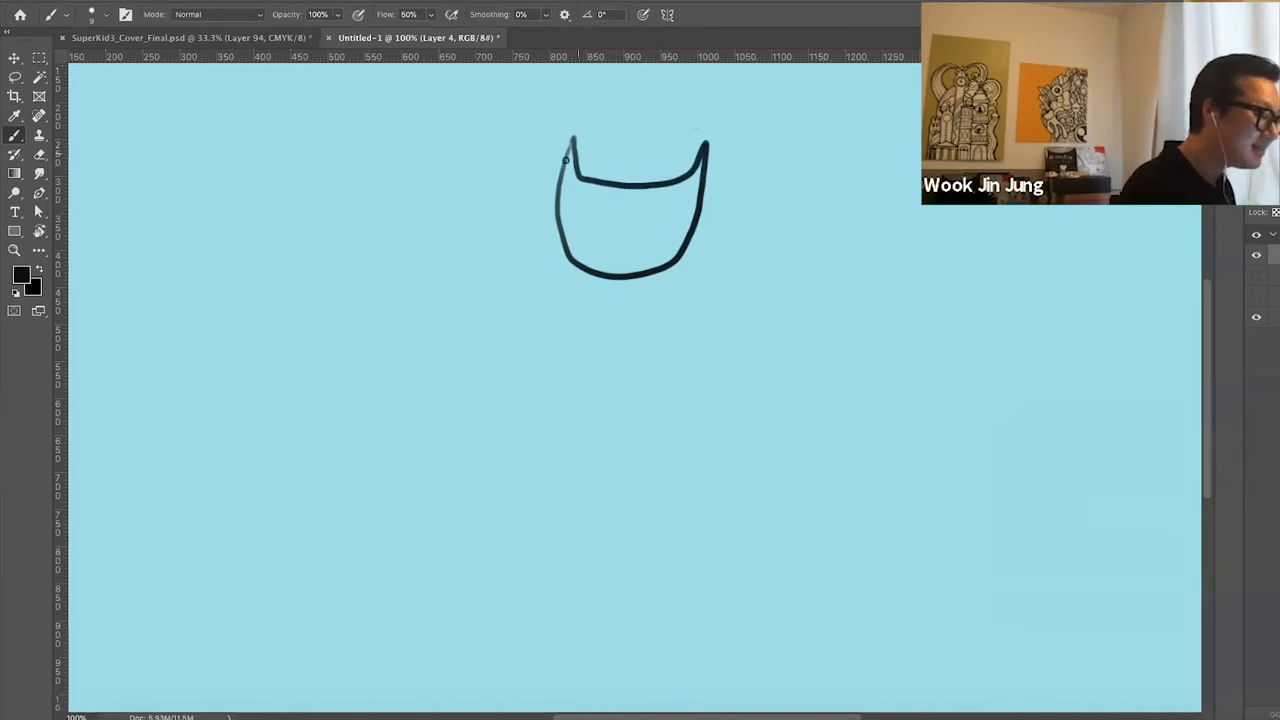
Scribble black fill into the left ear and across the top of the head
drag(570, 155, 567, 230)
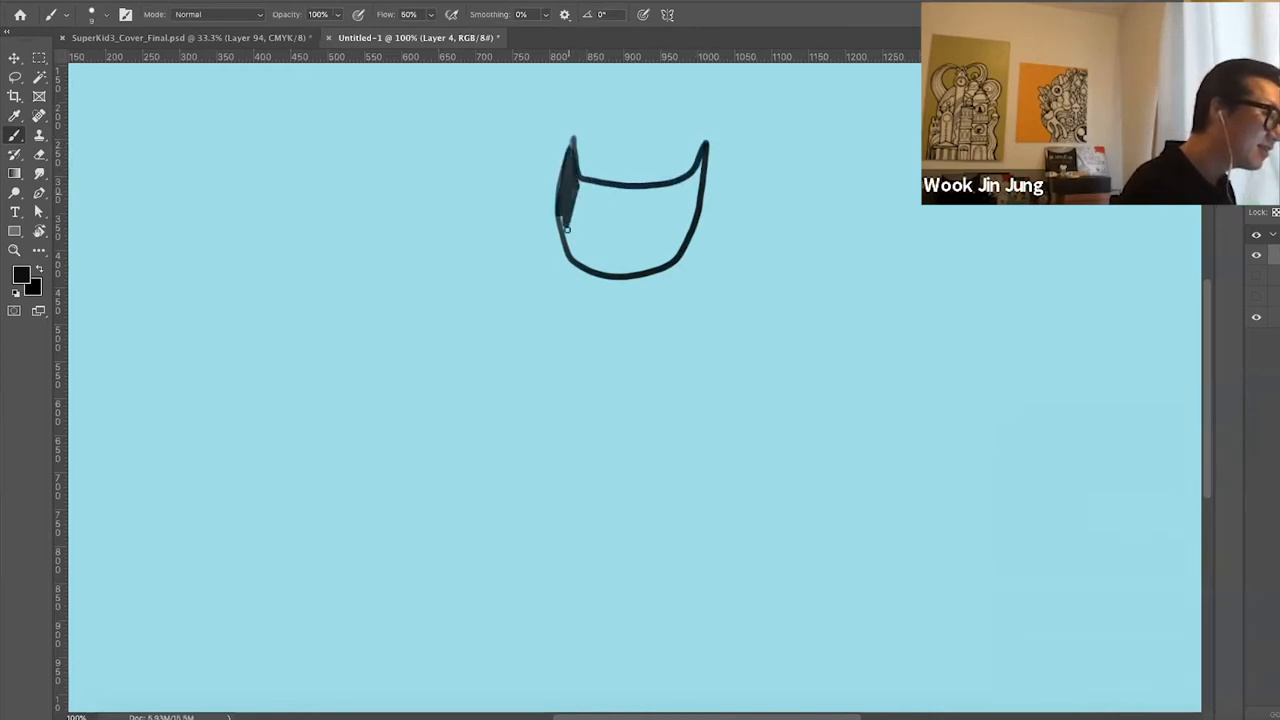
drag(570, 230, 685, 180)
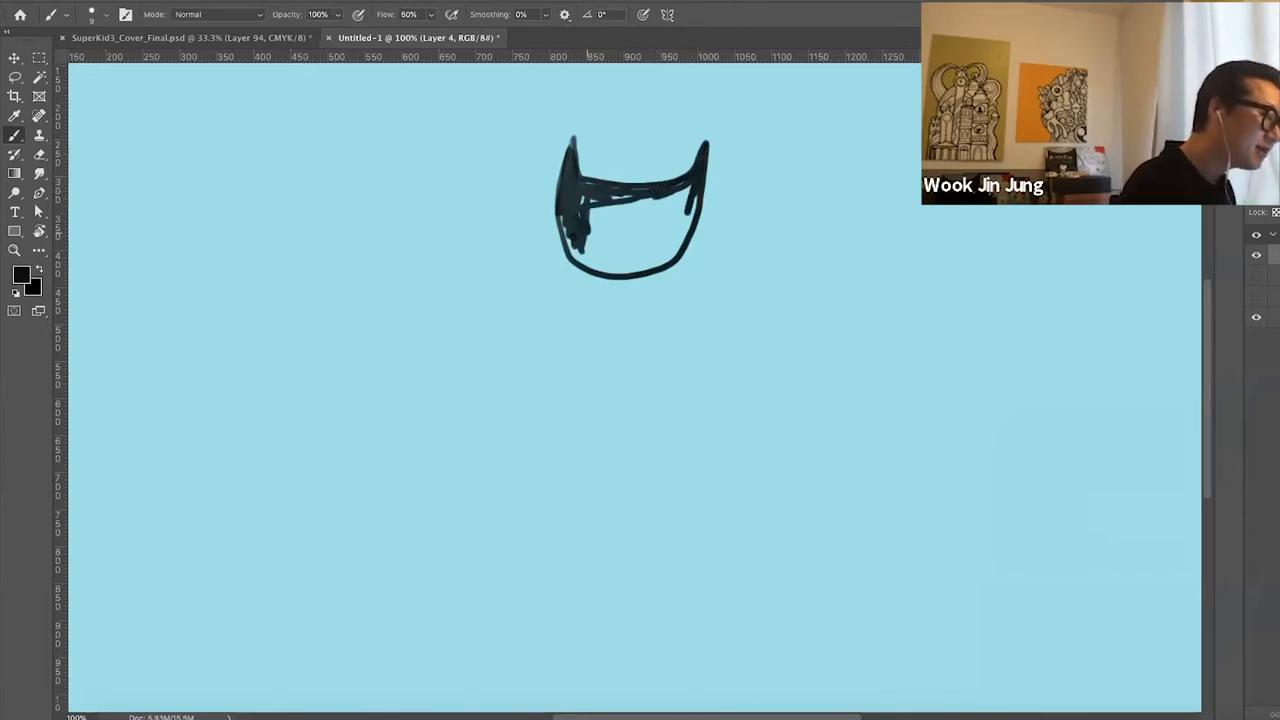
drag(620, 200, 600, 240)
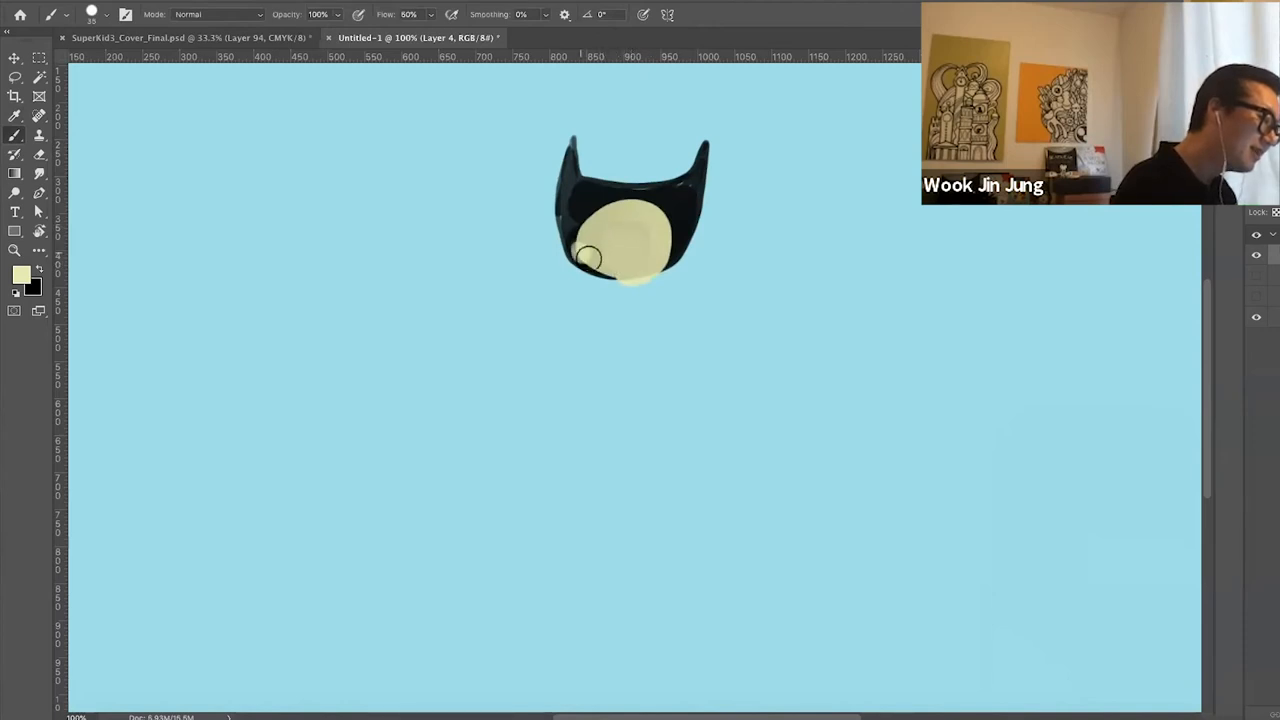
Paint a pale yellow face patch over the lower part of the black head
drag(588, 258, 660, 225)
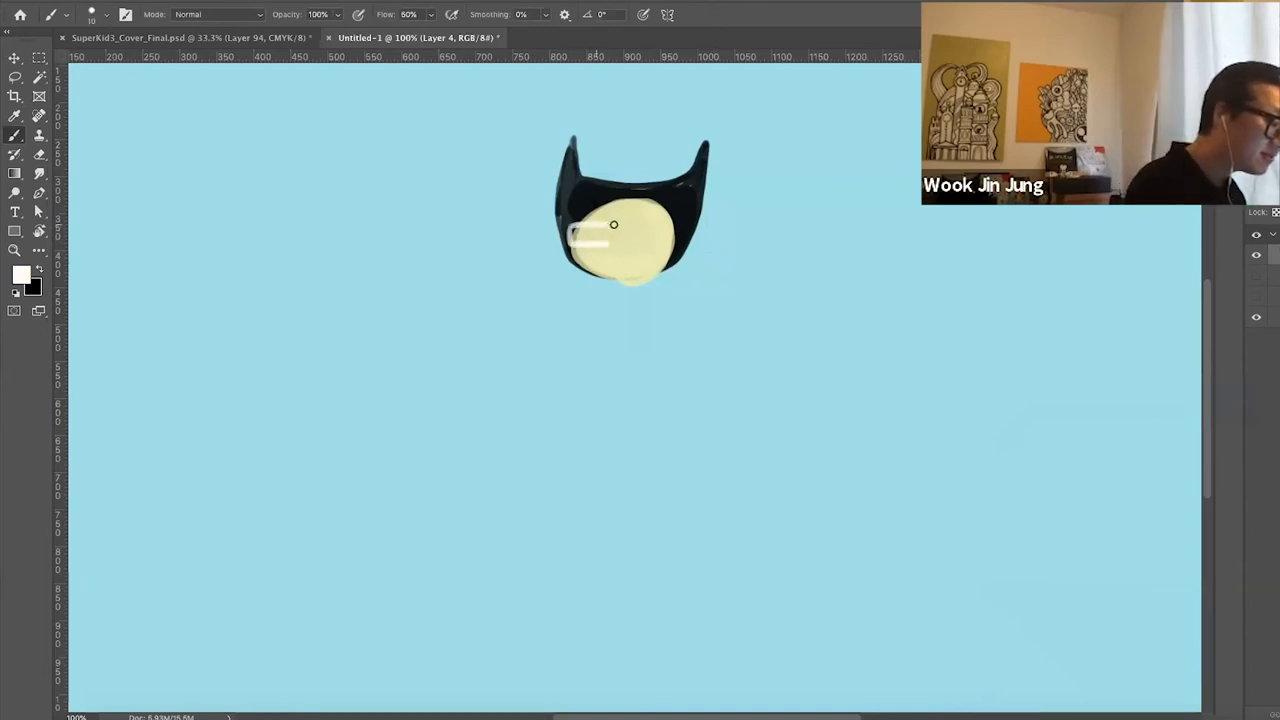
Paint the white left lens and extend the glasses across the face
drag(614, 225, 575, 231)
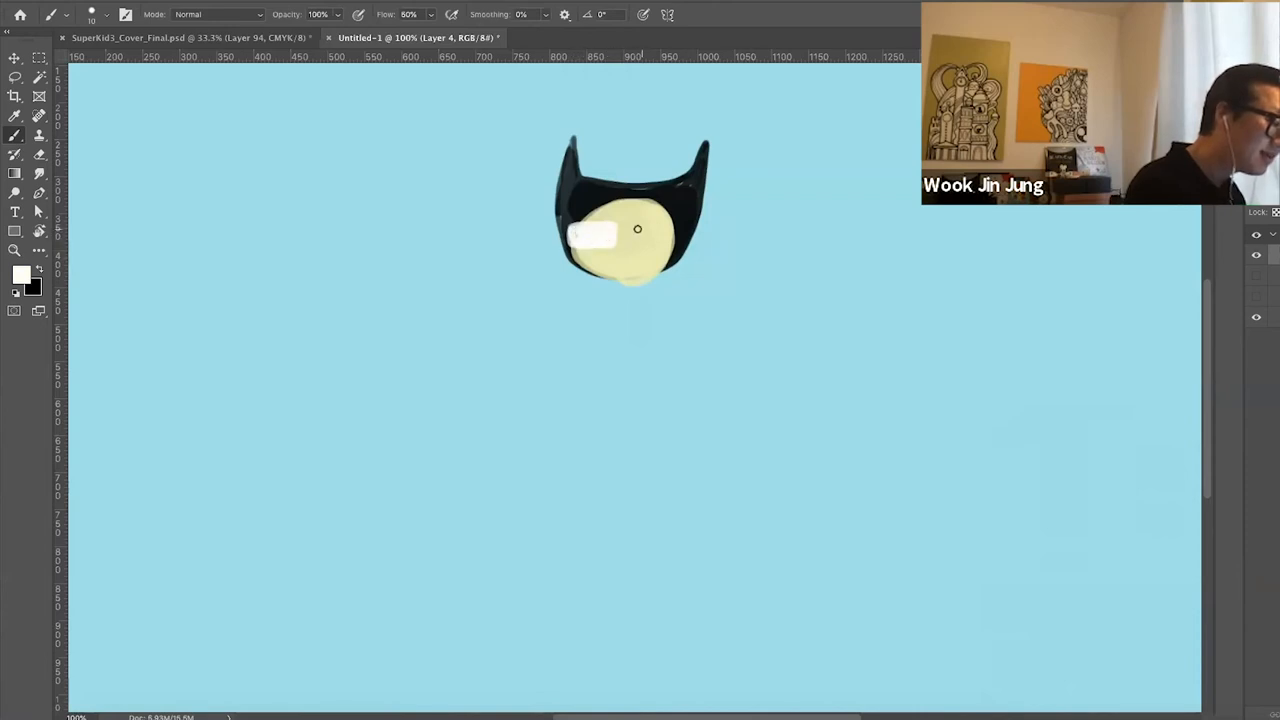
drag(638, 230, 675, 240)
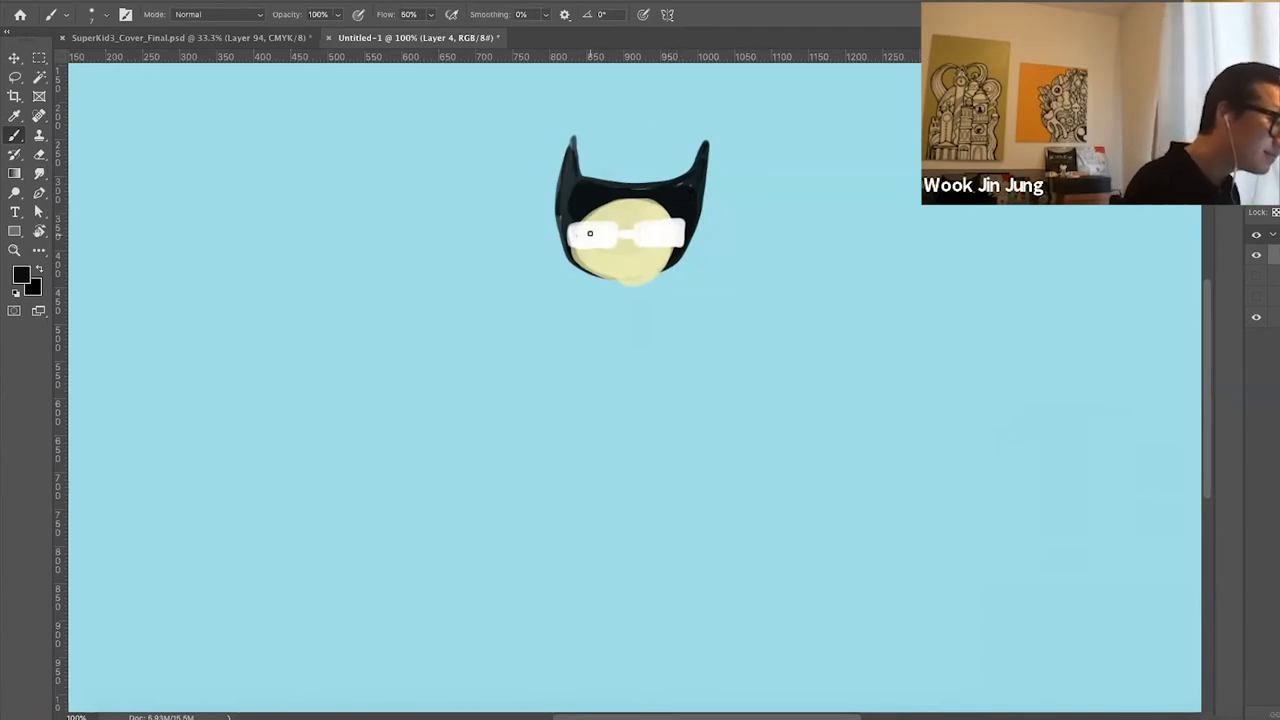
Dot black eyes inside the white glasses lenses
click(657, 235)
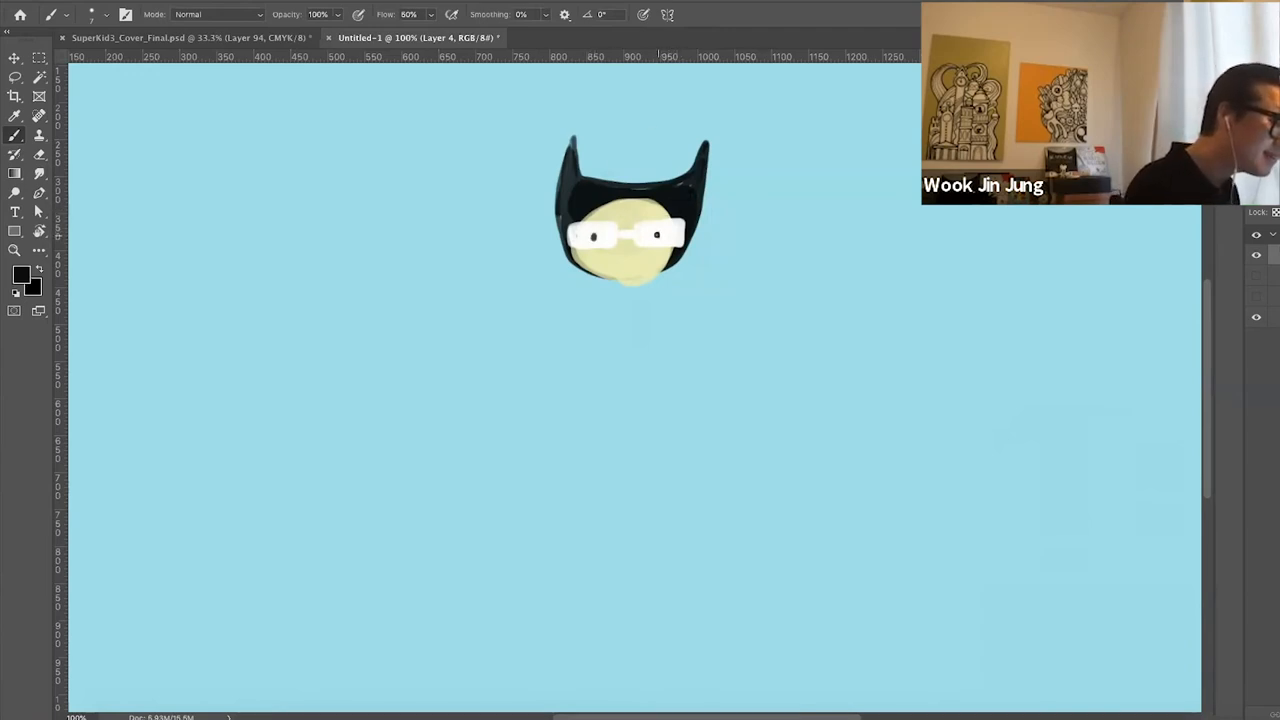
click(623, 255)
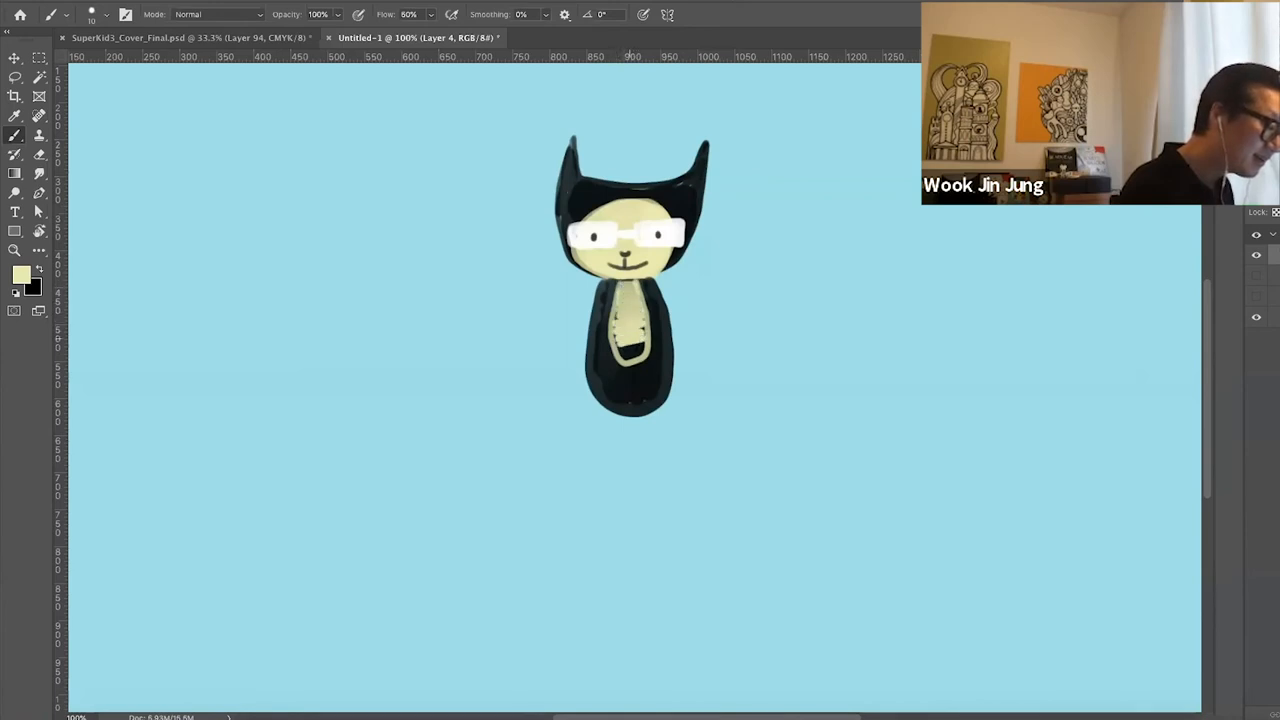
Brush on the cat's body area below the head
click(635, 345)
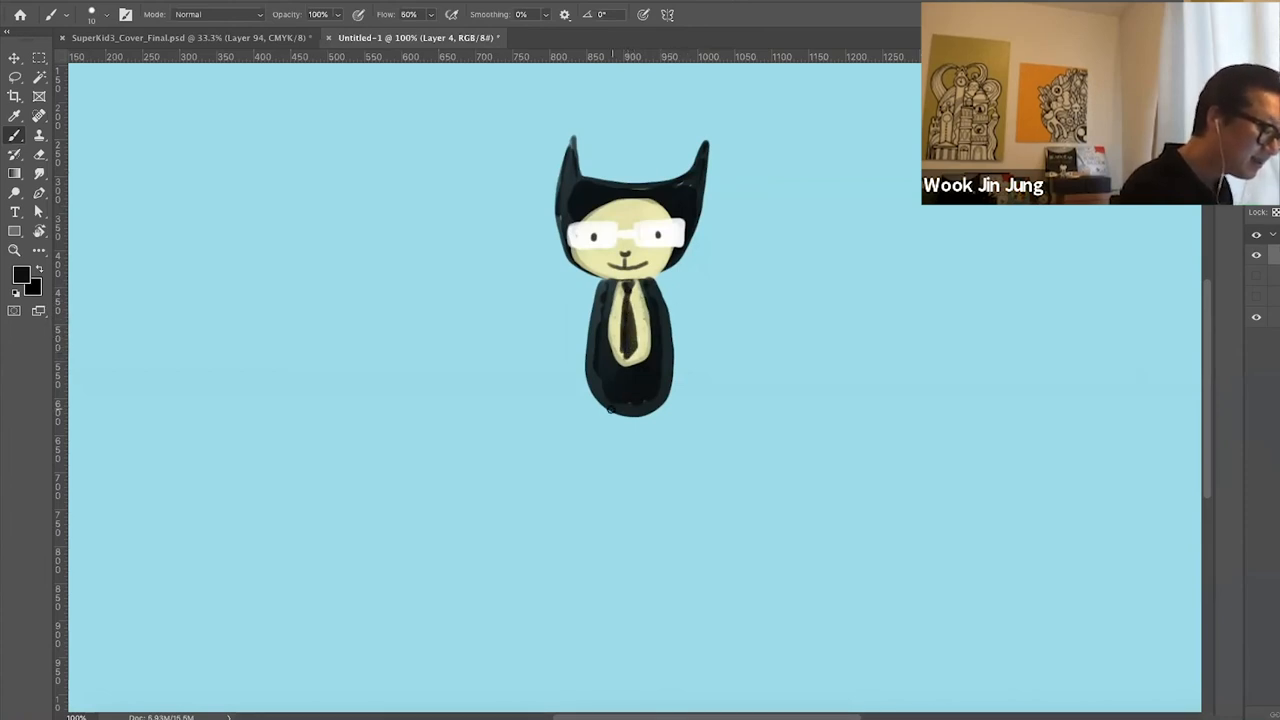
Draw a thin black leg below the body ending in a small foot
drag(613, 415, 613, 525)
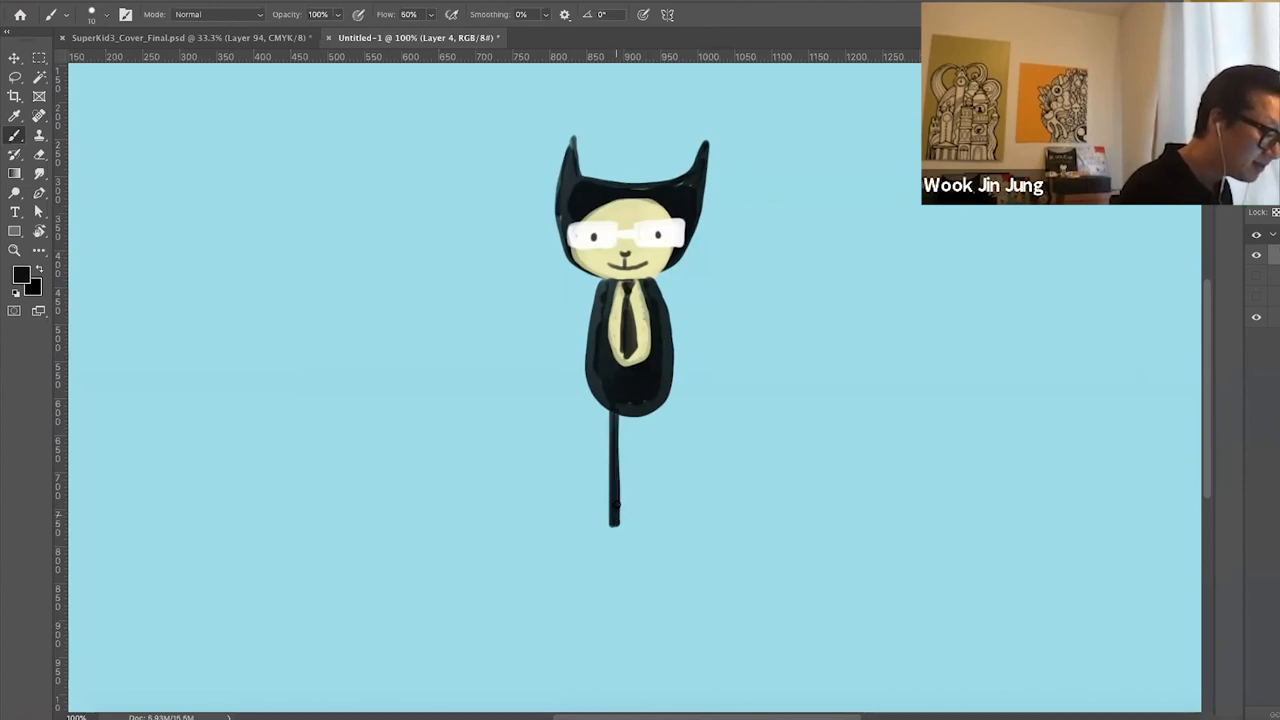
click(605, 520)
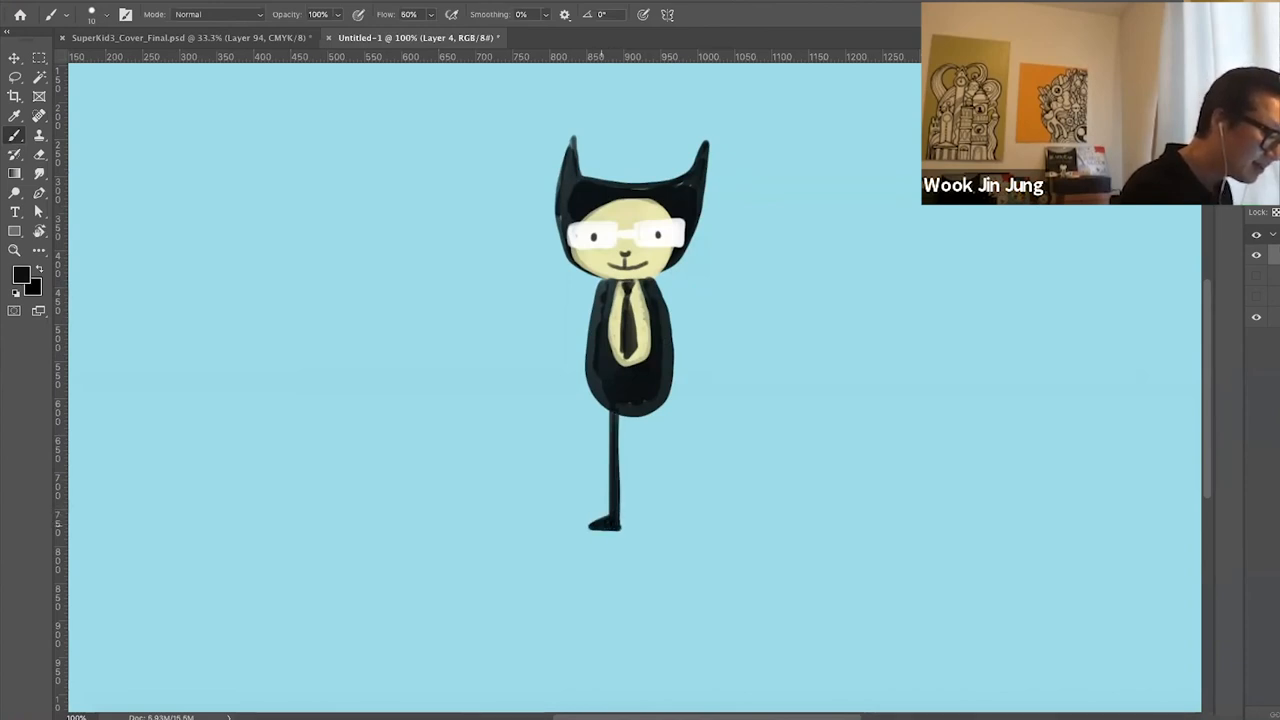